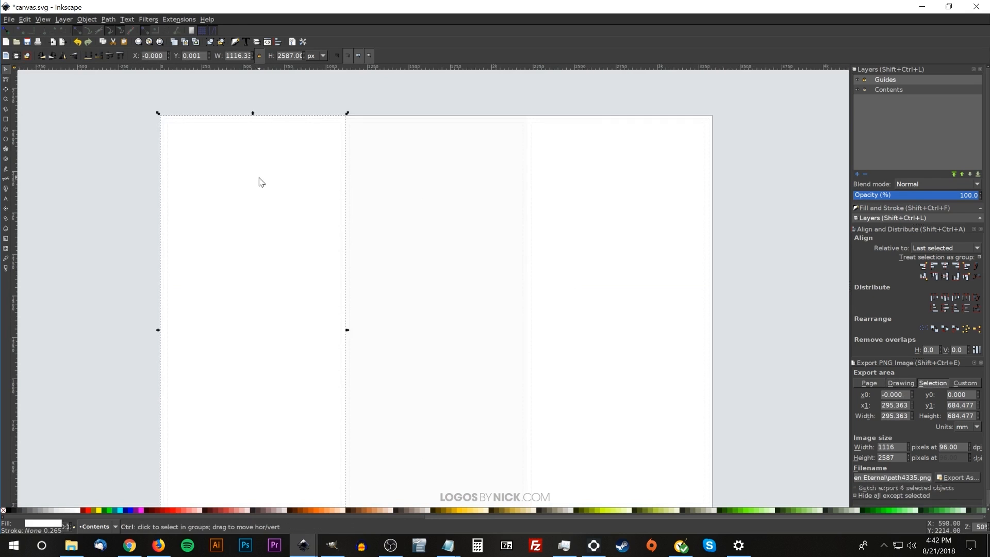
# - Show the Layers panel from the Layer menu
pyautogui.click(59, 20)
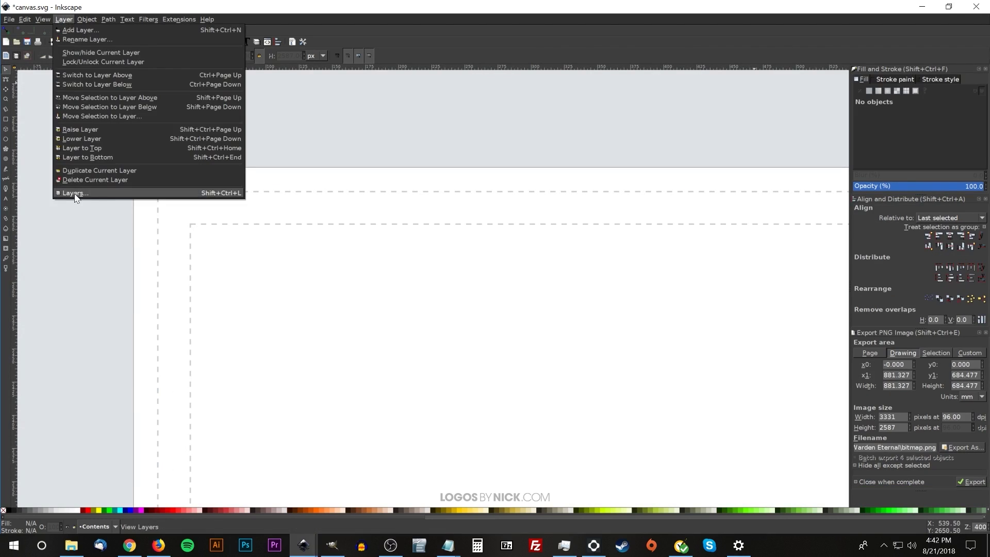
pyautogui.click(73, 192)
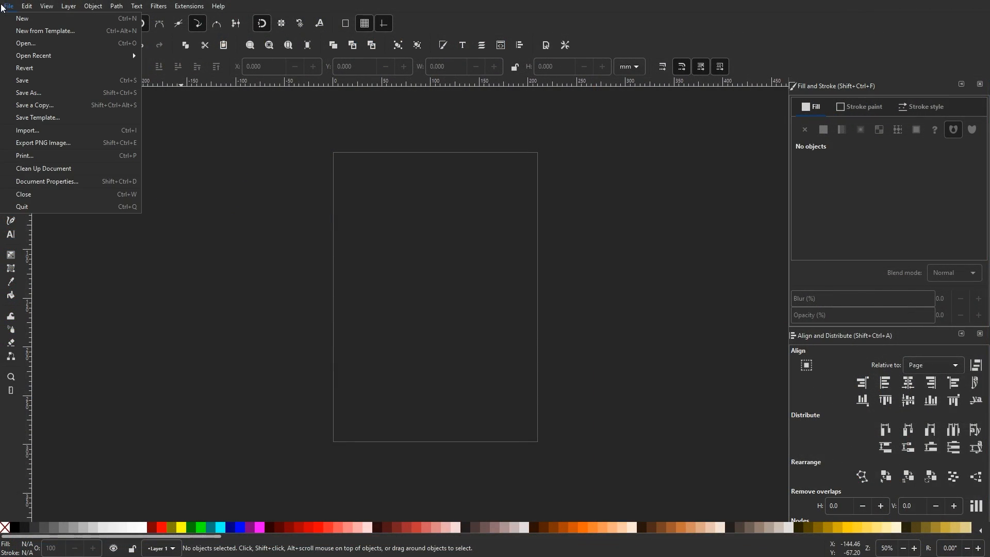
pyautogui.click(45, 30)
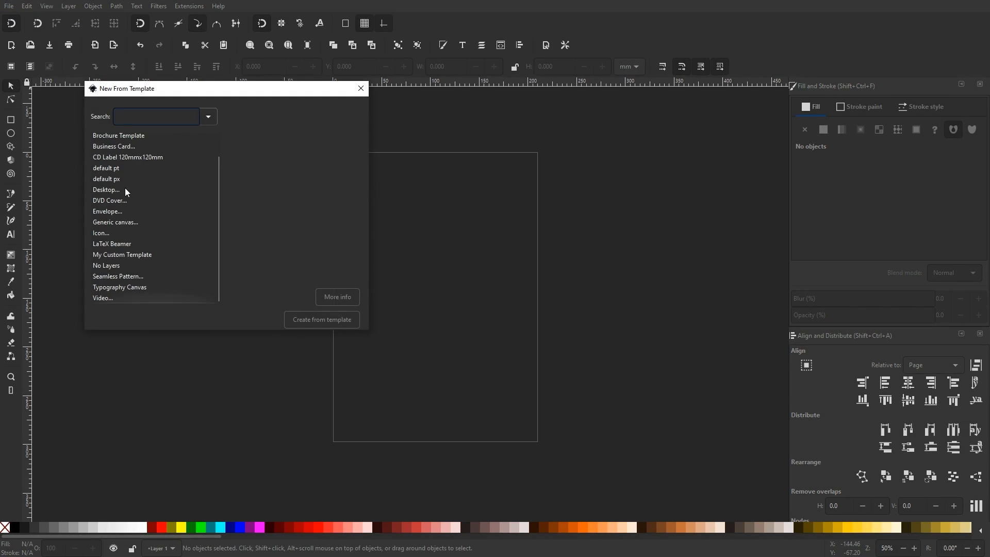
pyautogui.click(114, 153)
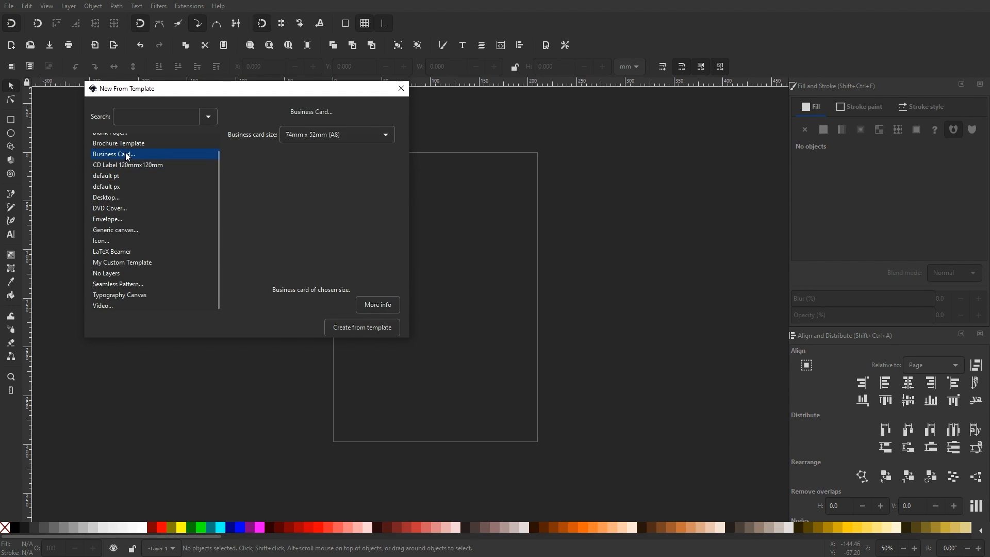
pyautogui.click(127, 164)
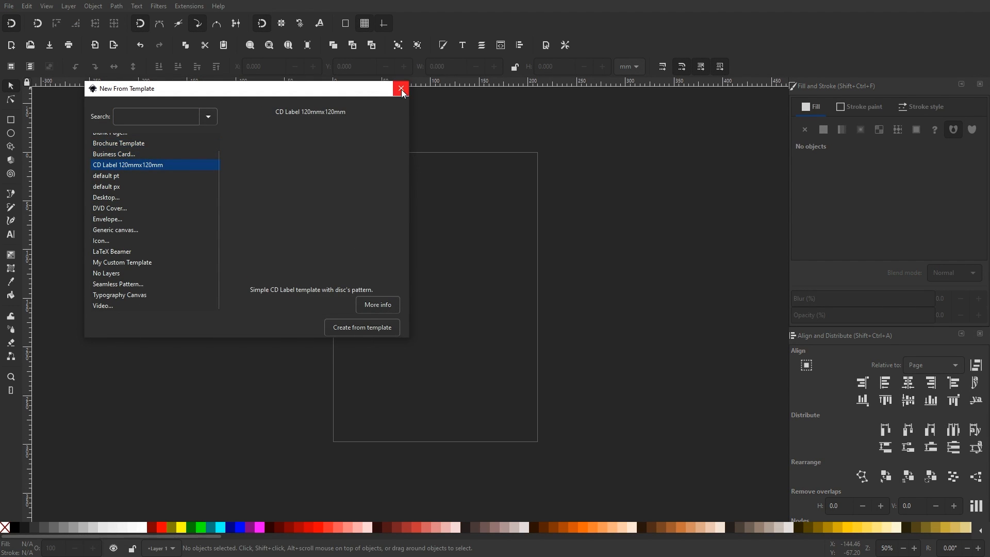
pyautogui.click(6, 7)
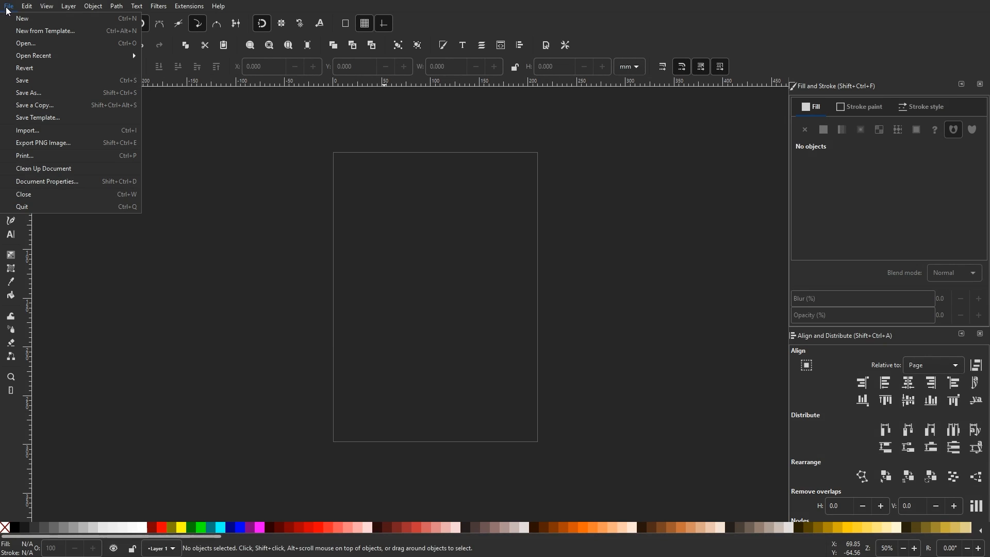
pyautogui.moveTo(41, 121)
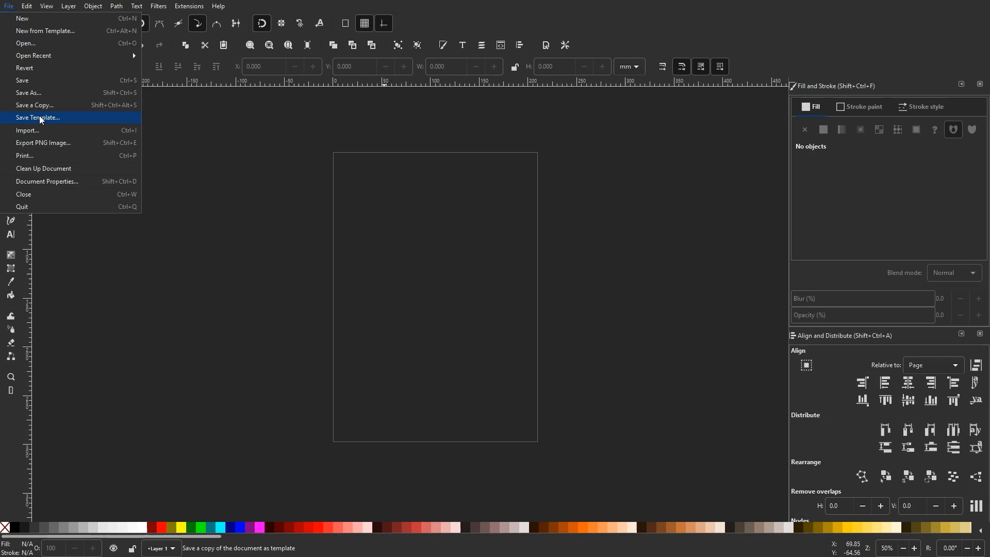
# - Save the blank dark document as a template named 'Dark BG'
pyautogui.click(37, 116)
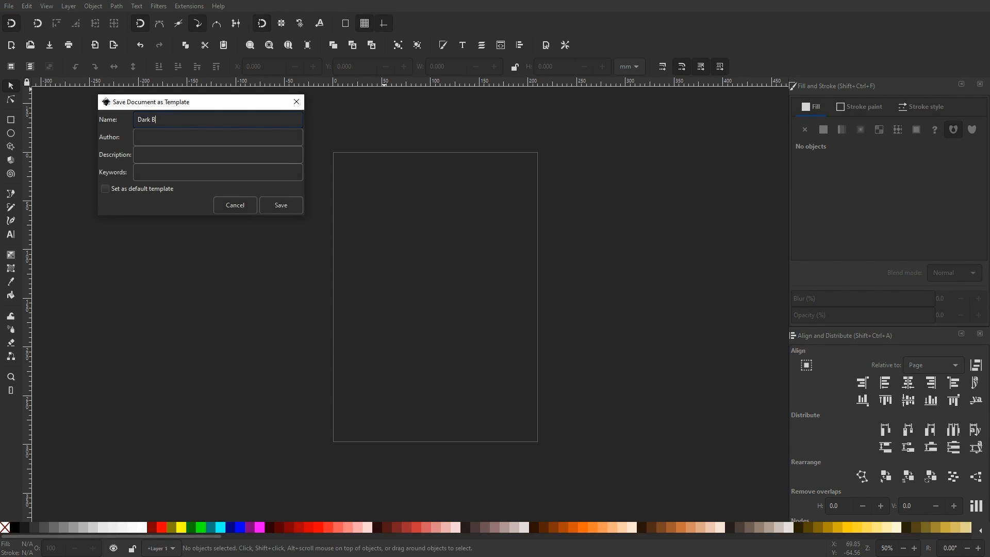
pyautogui.write('G')
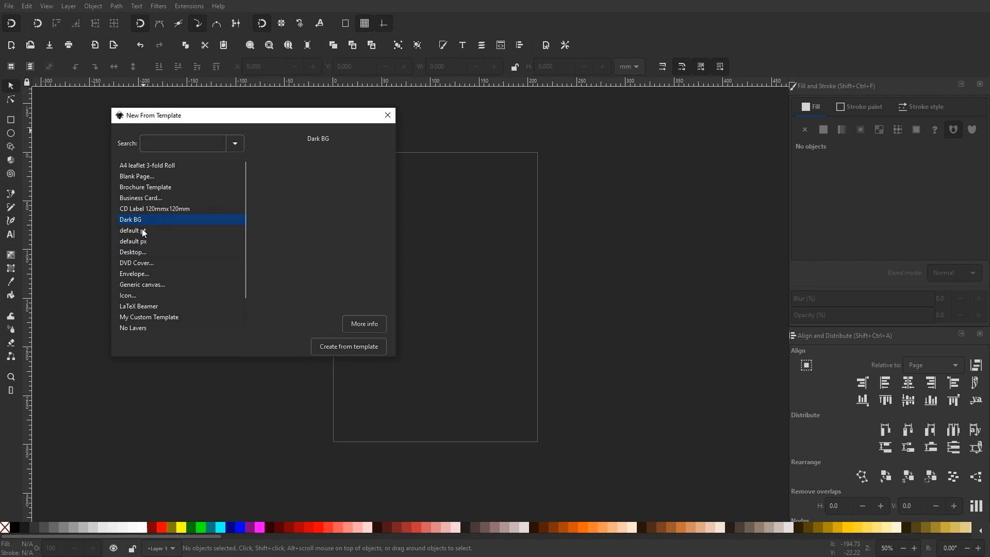
pyautogui.moveTo(133, 230)
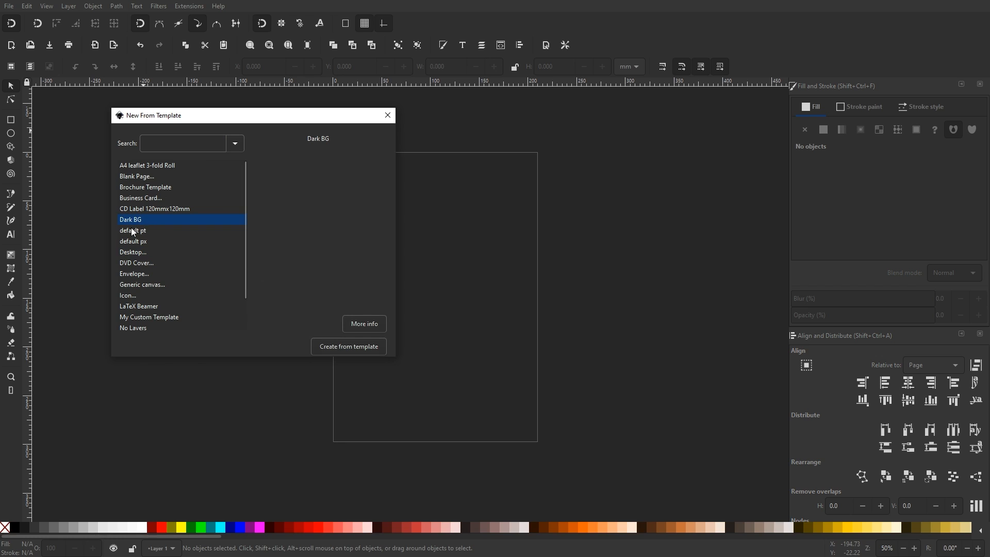
pyautogui.moveTo(142, 226)
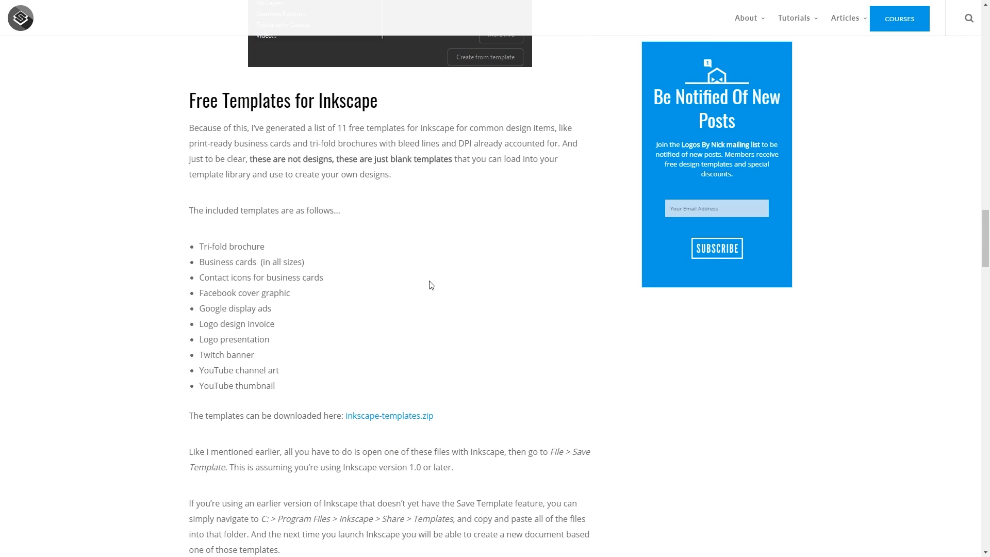
# - Scroll the article down to the Free Templates section with the inkscape-templates.zip download
pyautogui.moveTo(197, 245); pyautogui.dragTo(284, 390)
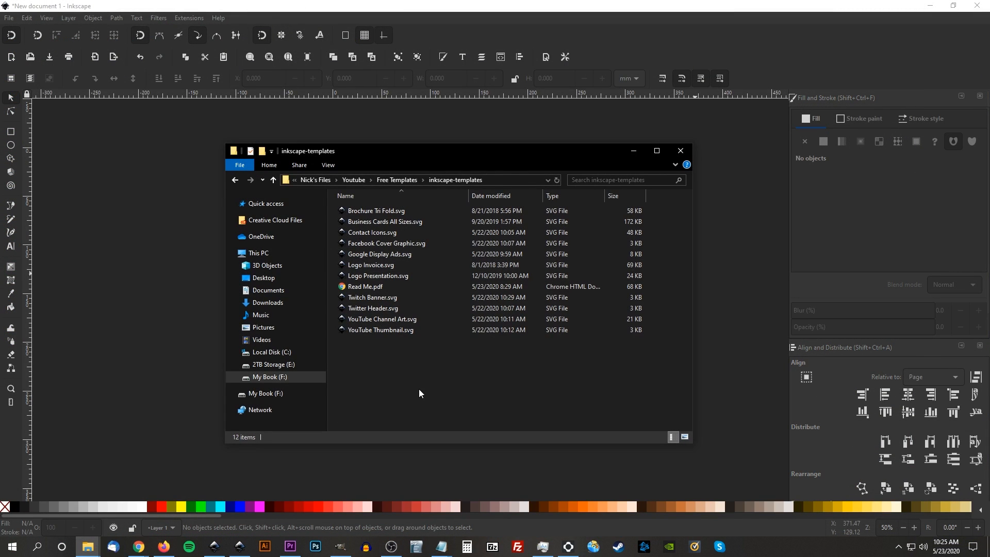
pyautogui.moveTo(403, 388)
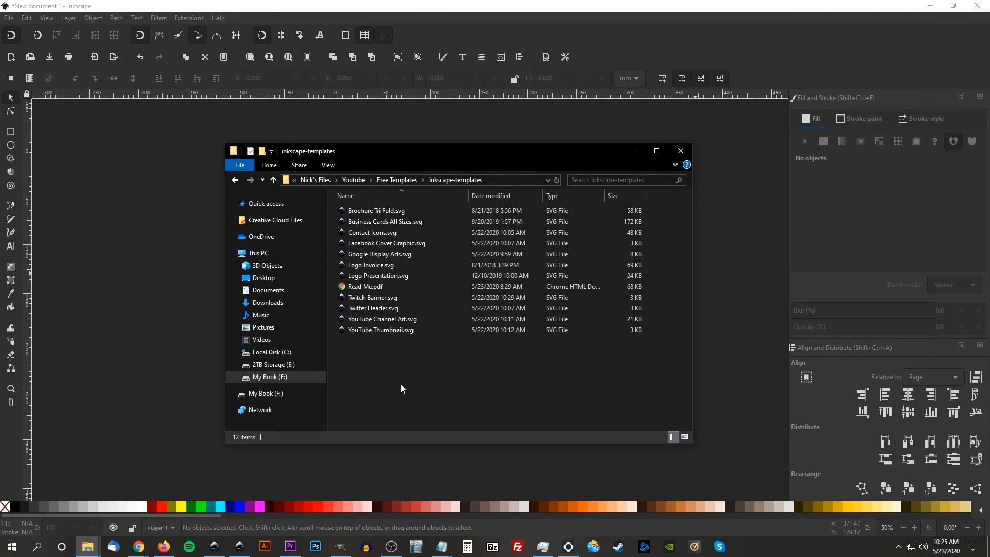
# - Browse the template SVGs and select Google Display Ads.svg in the inkscape-templates folder
pyautogui.click(385, 242)
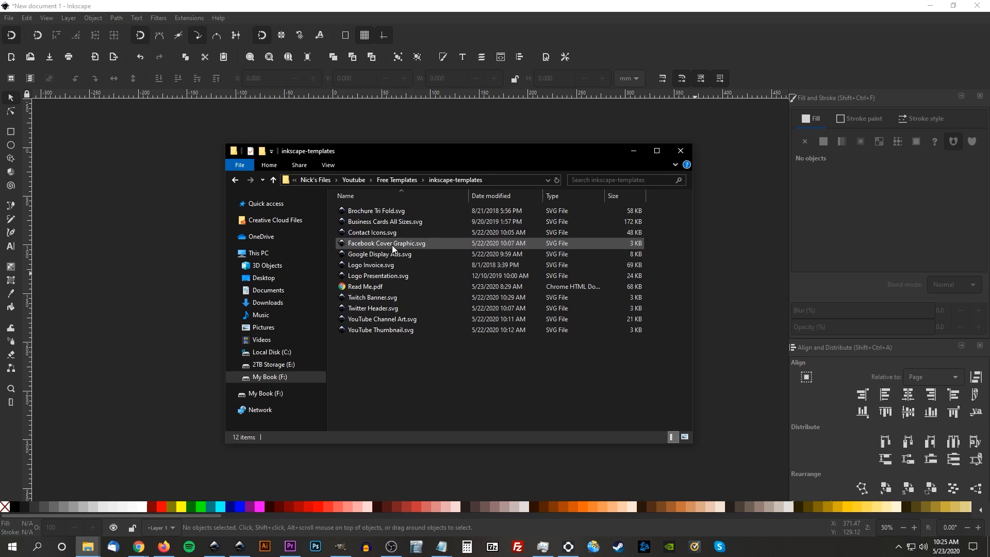
pyautogui.click(385, 221)
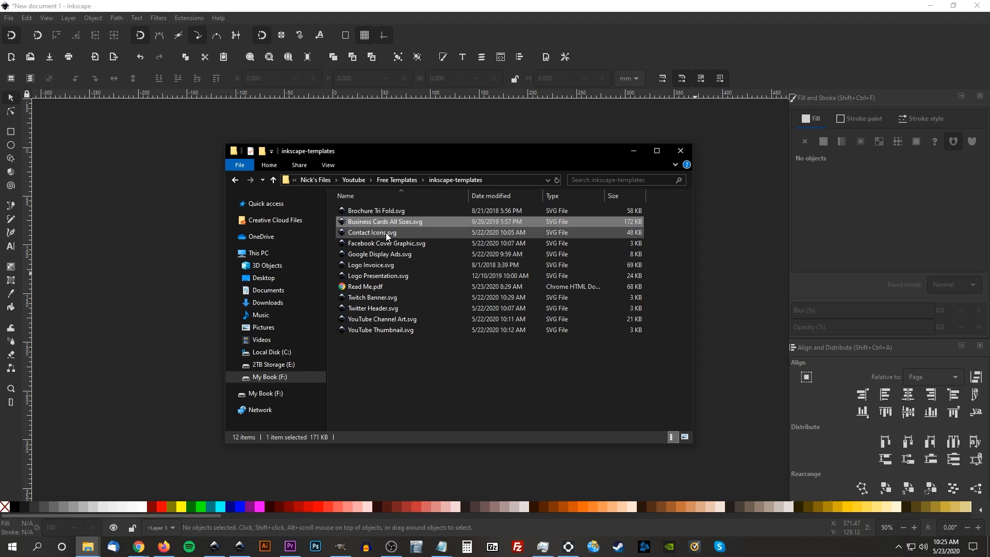
pyautogui.click(372, 232)
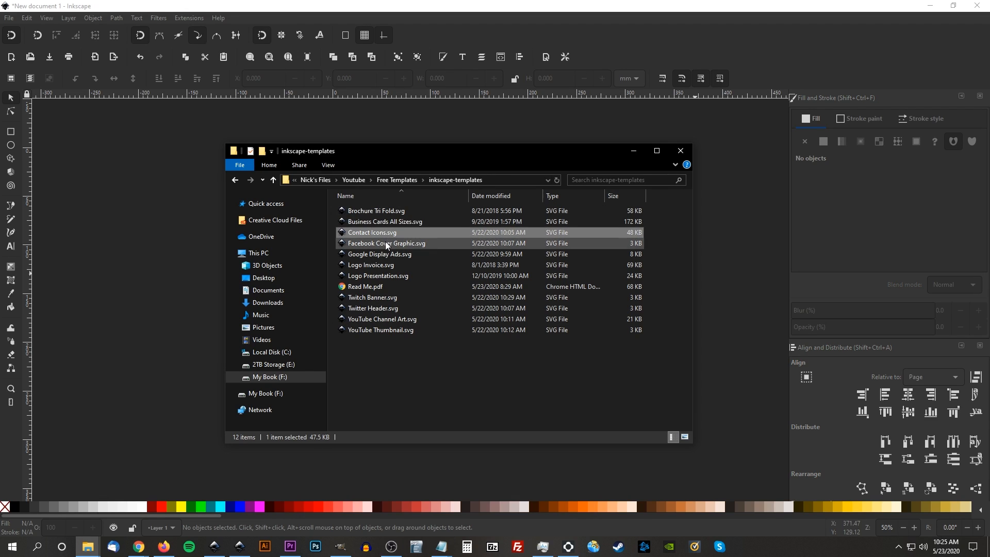
pyautogui.click(379, 254)
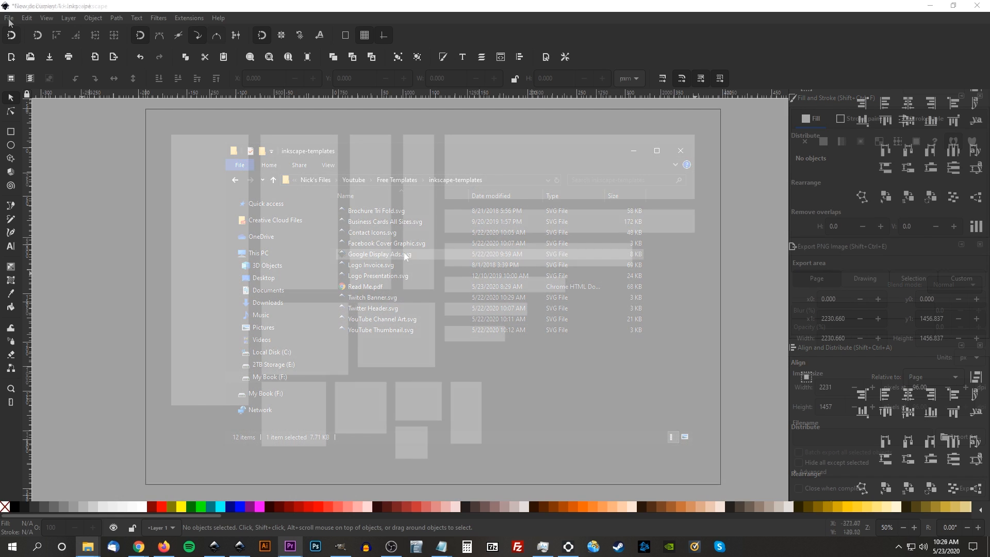
# - Open Google Display Ads.svg and save it as a template named 'Google Display Ads'
pyautogui.doubleClick(379, 254)
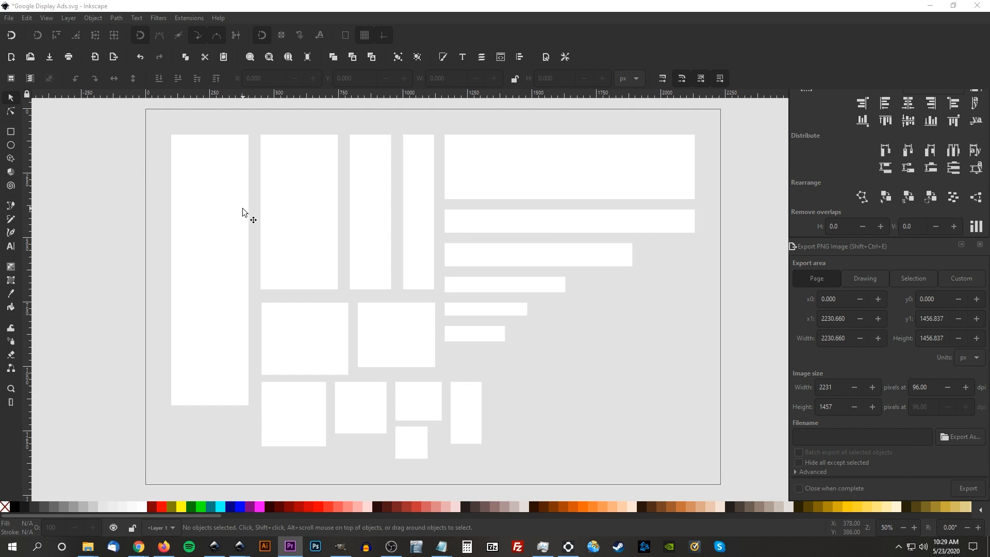
pyautogui.click(7, 20)
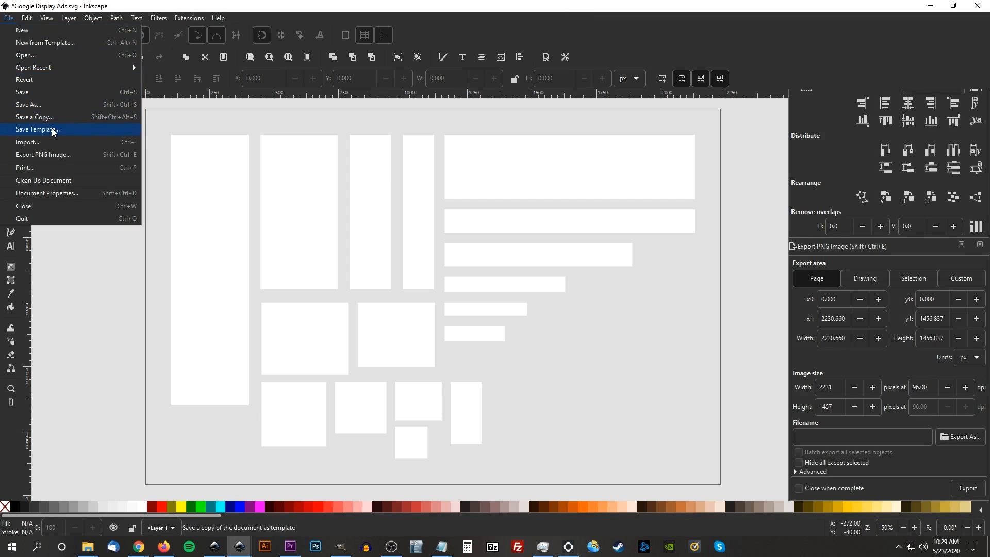
pyautogui.click(37, 130)
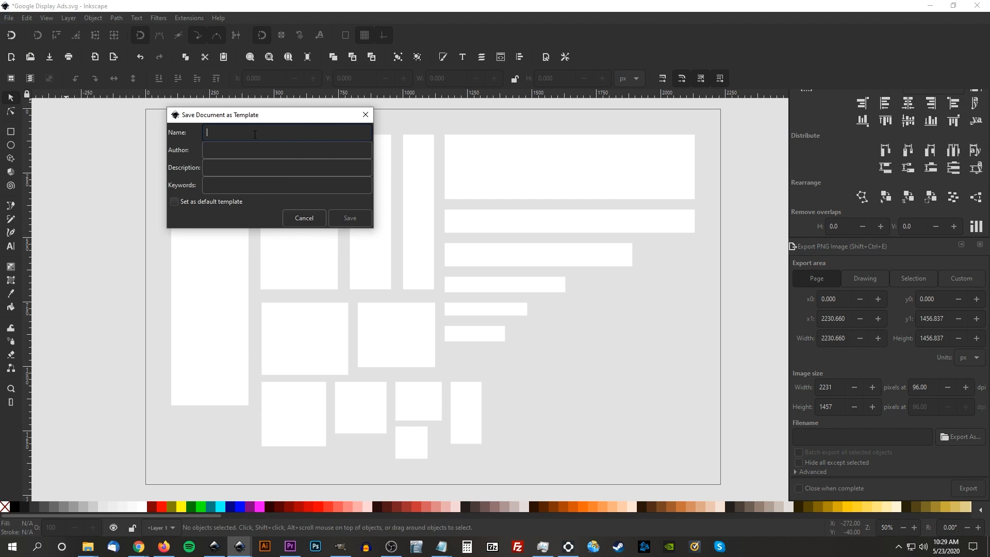
pyautogui.write('Google Dis')
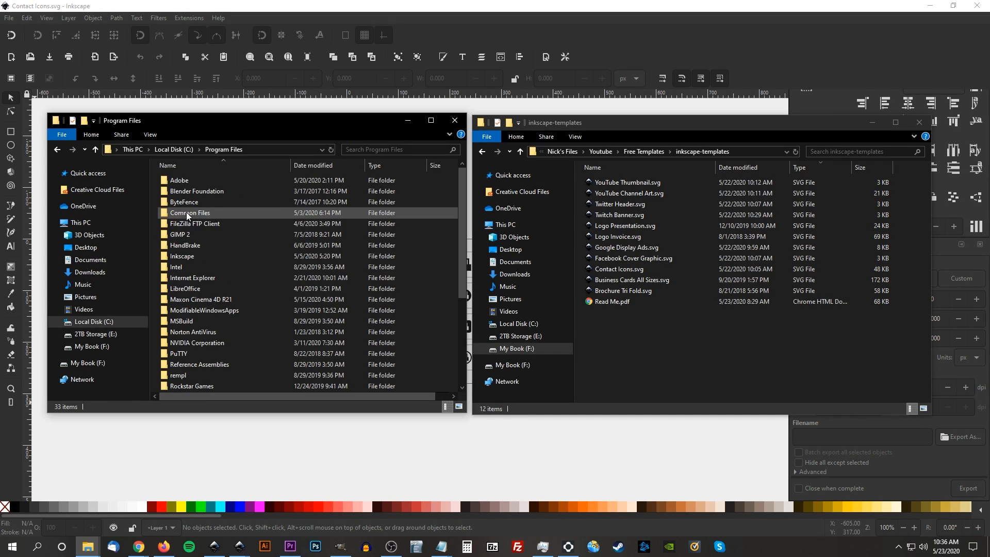
# - Copy the template SVGs into Inkscape's share templates folder, granting administrator permission
pyautogui.doubleClick(181, 255)
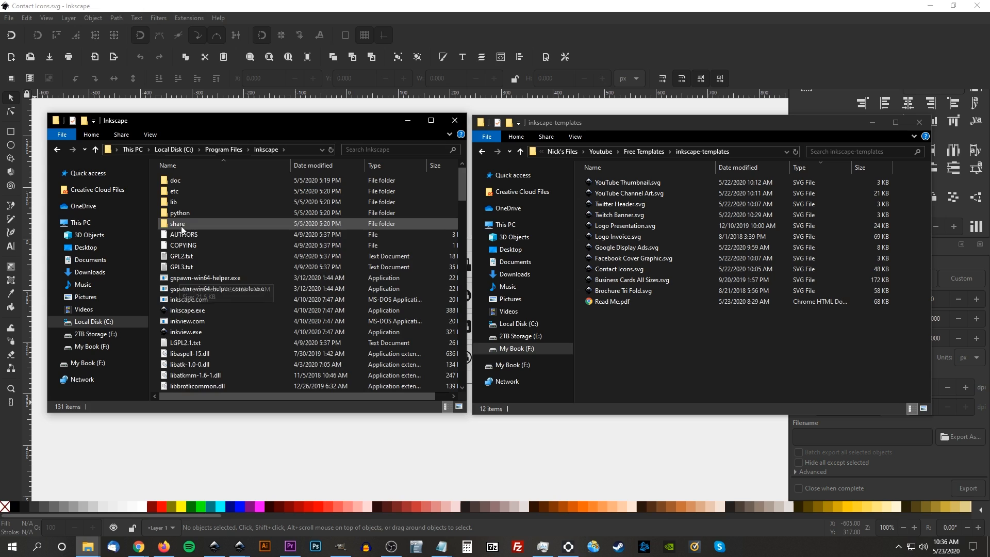
pyautogui.doubleClick(177, 223)
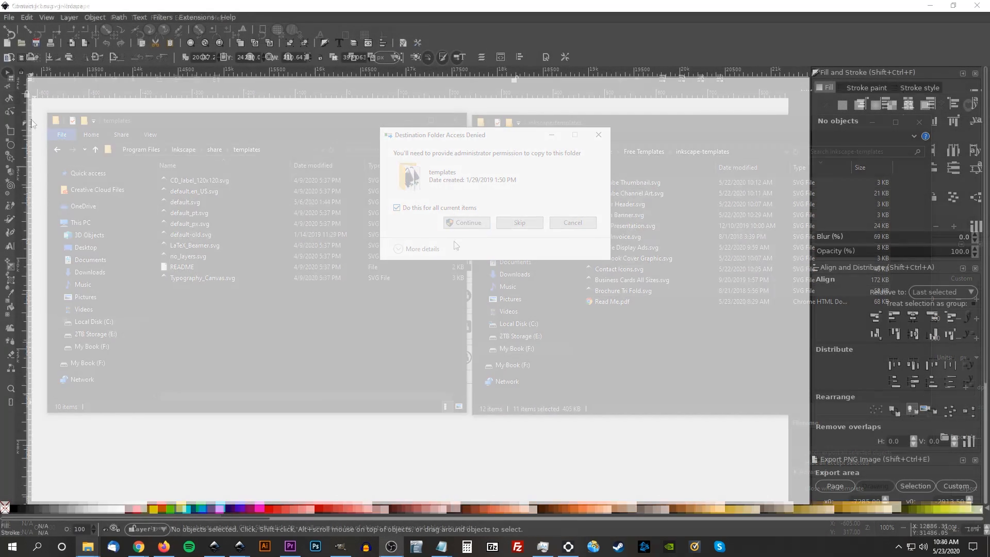
pyautogui.click(573, 222)
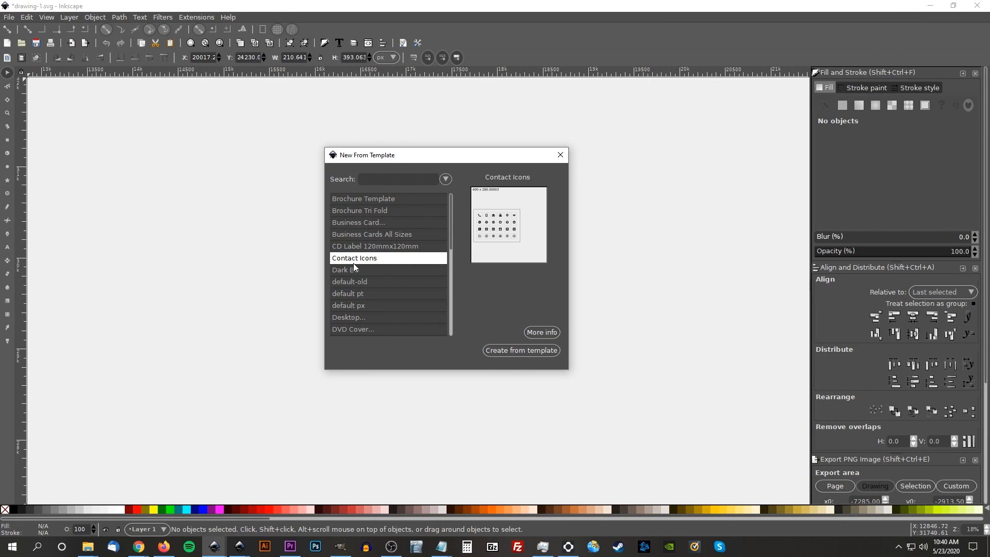
# - Preview Facebook Cover Graphic and scroll the template list to Google Display Ads
pyautogui.click(378, 297)
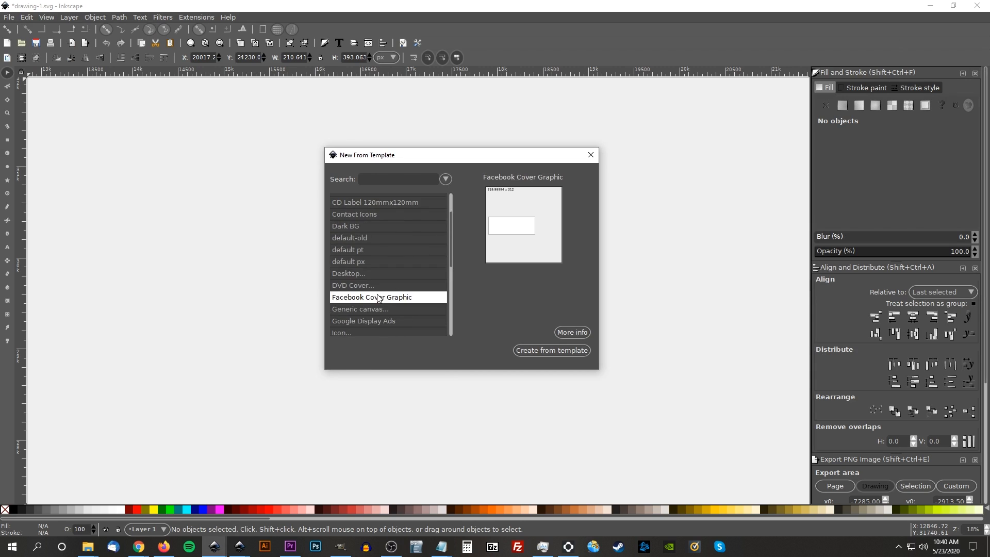
pyautogui.scroll(-3)
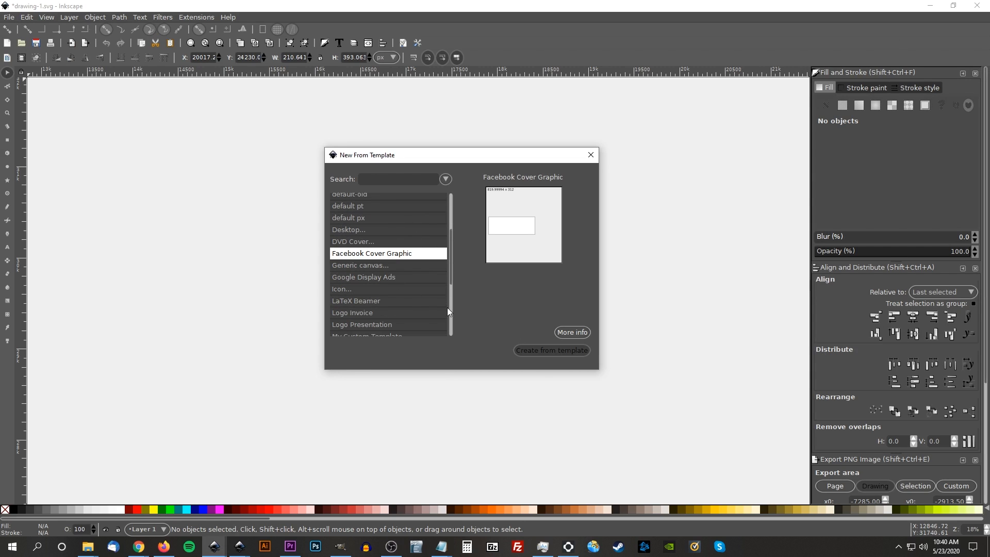
pyautogui.click(552, 350)
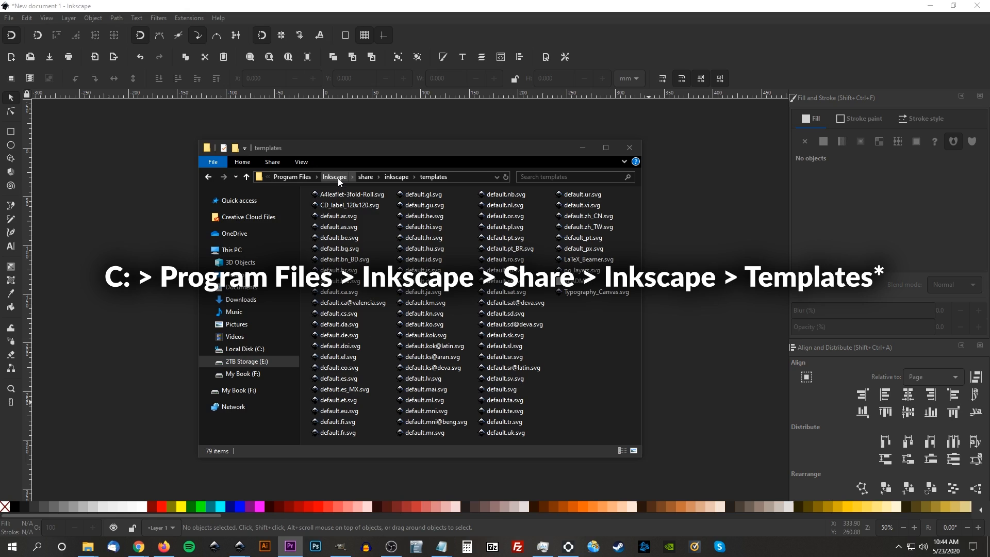
pyautogui.moveTo(434, 184)
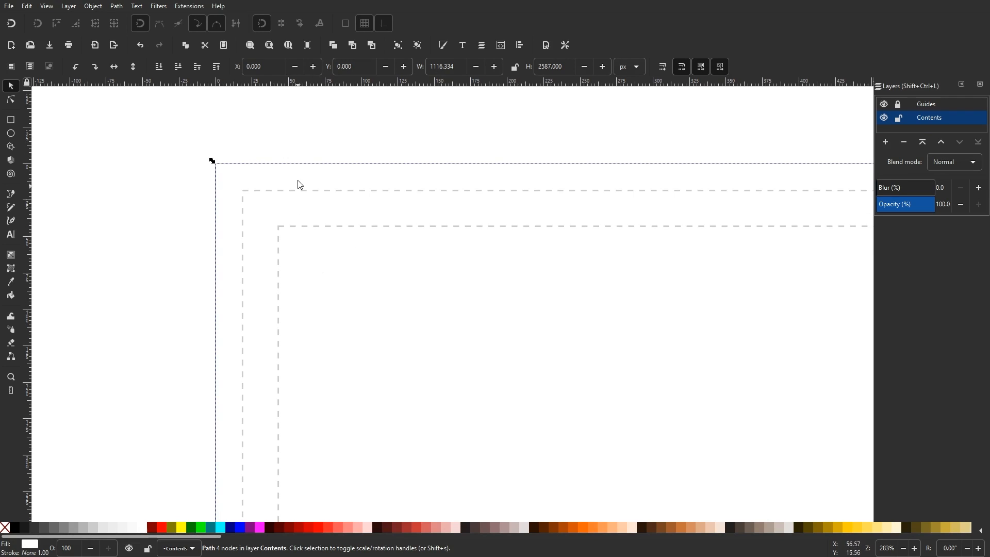
# - Scroll down the business card document to view the card sizes such as 3.5 x 2 inches
pyautogui.moveTo(168, 116); pyautogui.dragTo(327, 250)
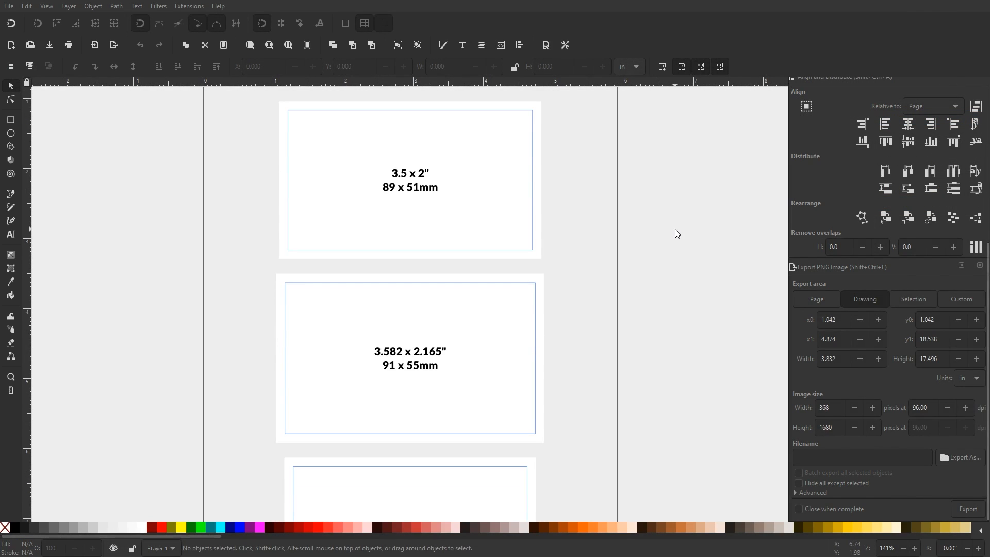
pyautogui.scroll(-3)
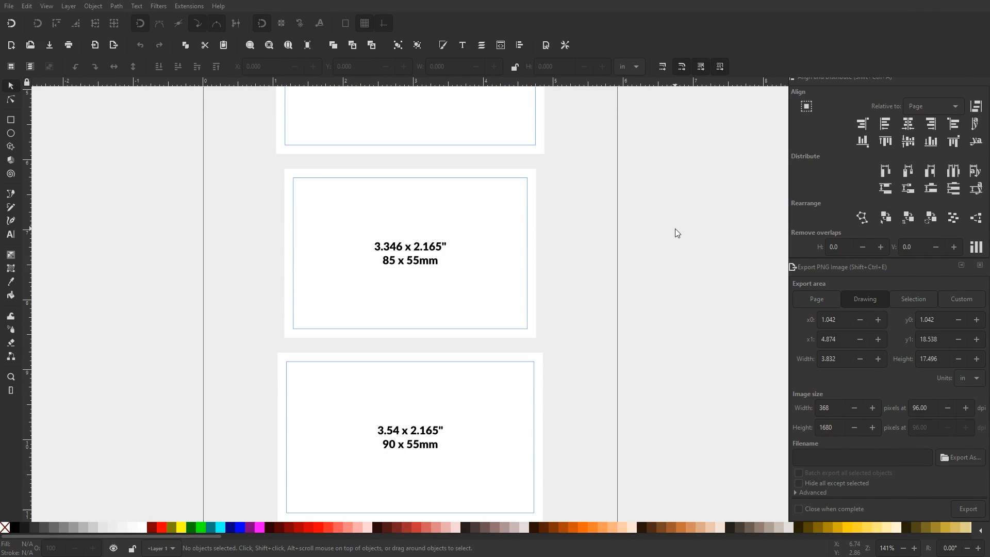
pyautogui.scroll(-3)
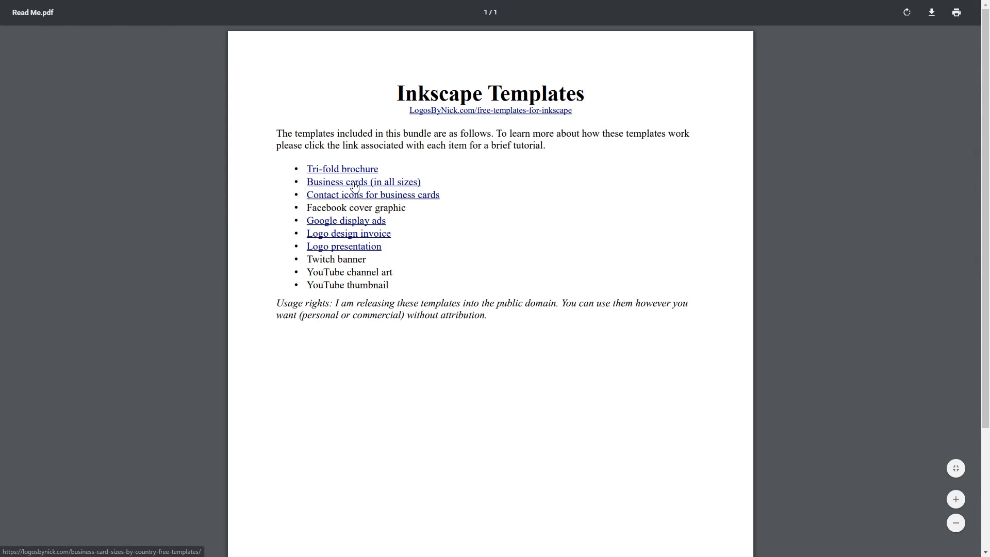
# - Open the Business cards (in all sizes) tutorial link from the Read Me and scroll the page
pyautogui.click(355, 181)
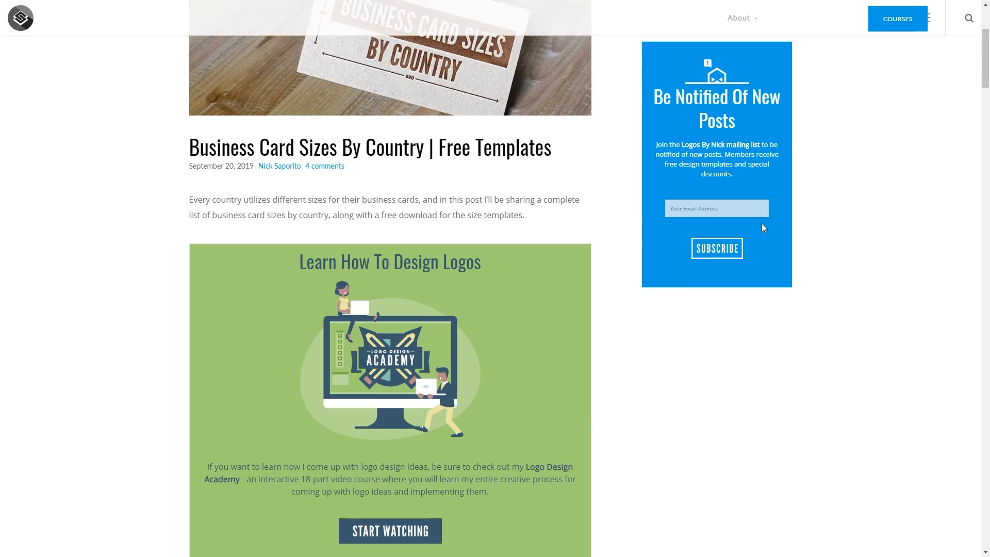
pyautogui.scroll(-3)
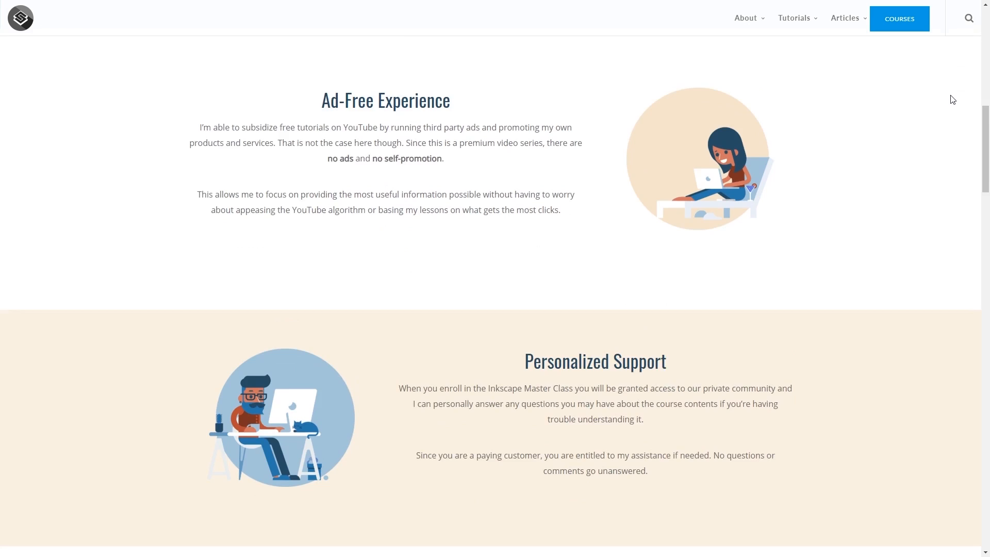
pyautogui.scroll(-3)
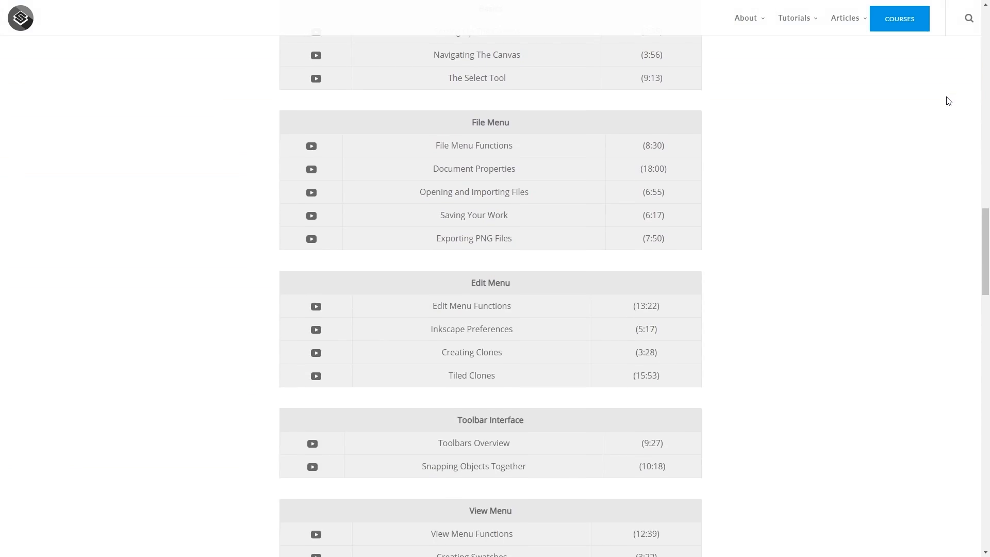
pyautogui.scroll(-3)
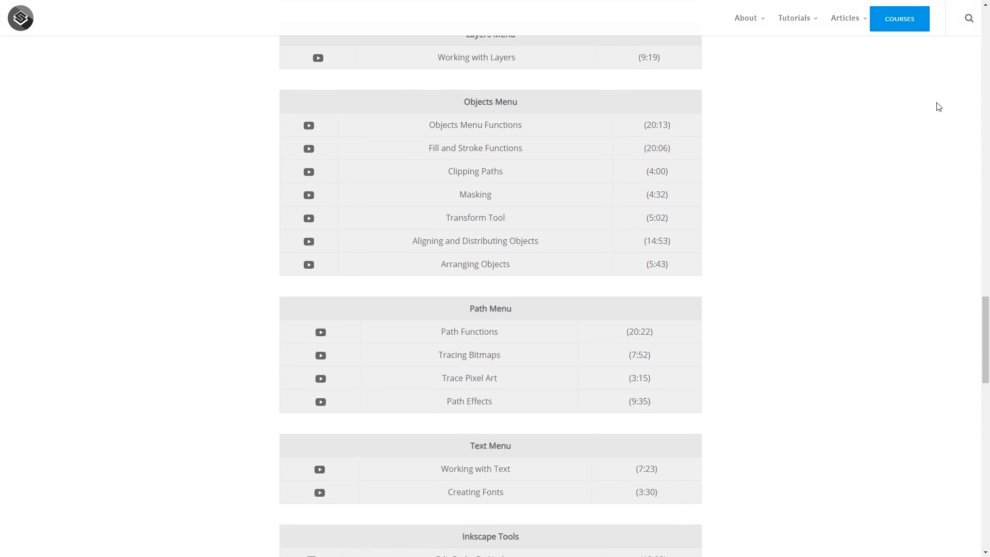